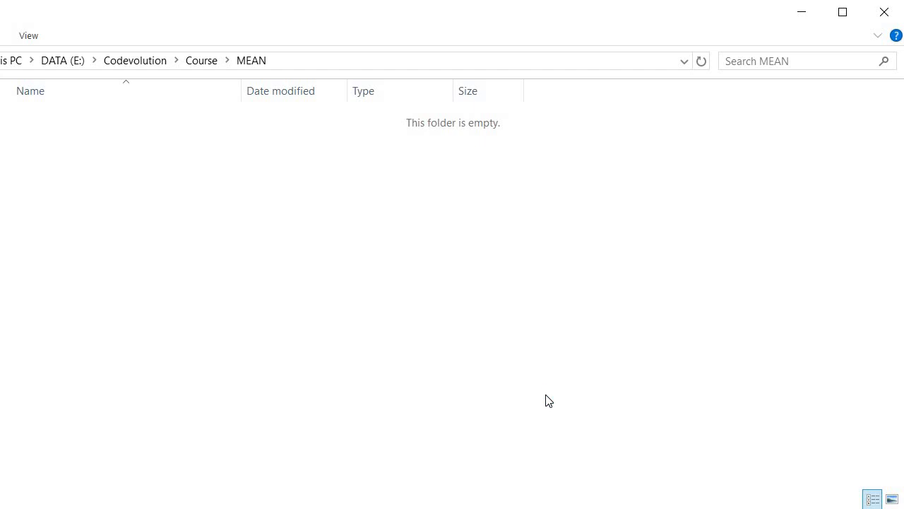
mouse_move(397, 261)
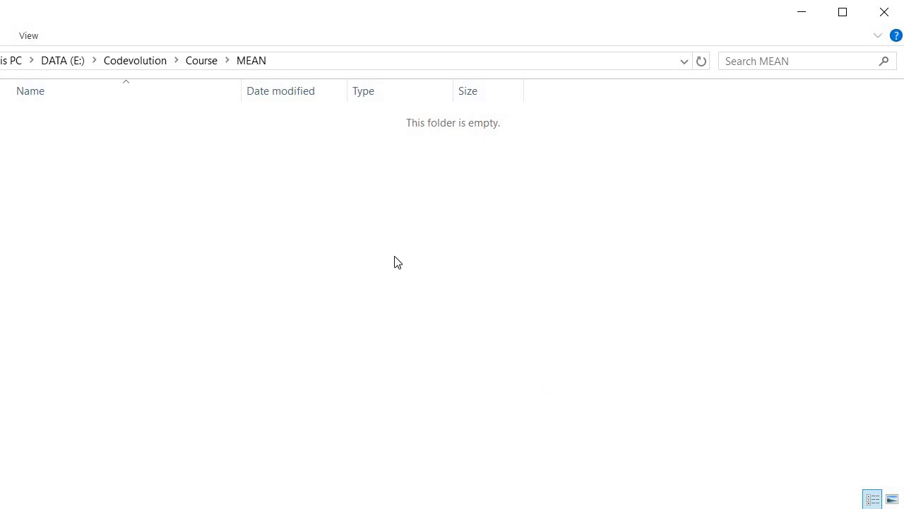
Step: Launch a command window rooted at the empty MEAN course folder via the context menu
right_click(397, 261)
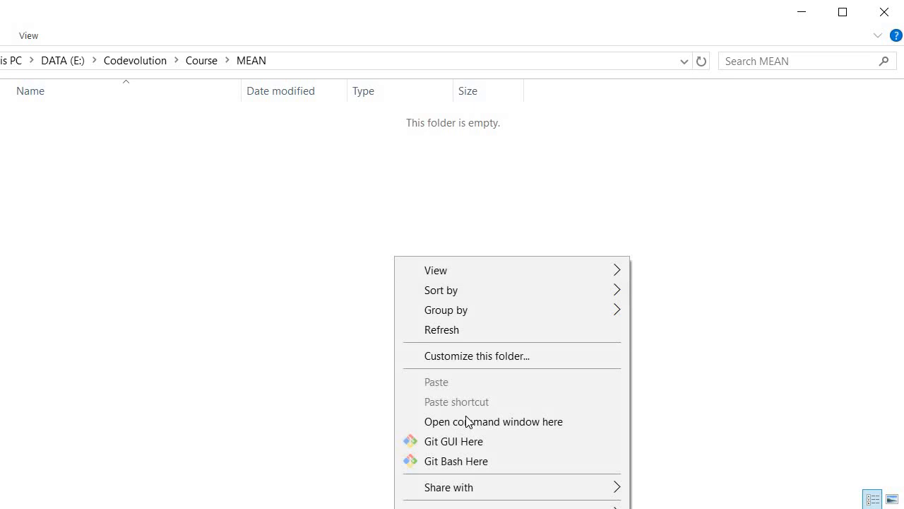
left_click(493, 421)
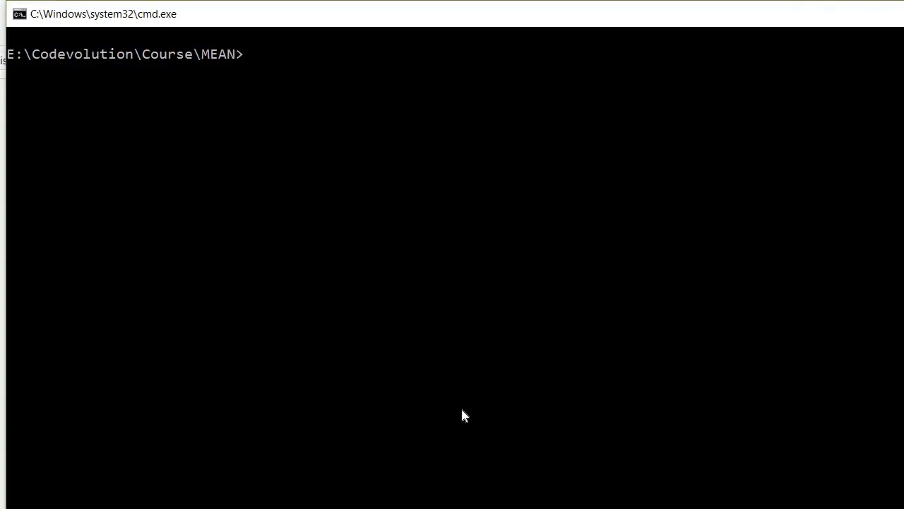
Step: Run ng new ngApp --routing to generate the Angular project inside the MEAN folder
type("n")
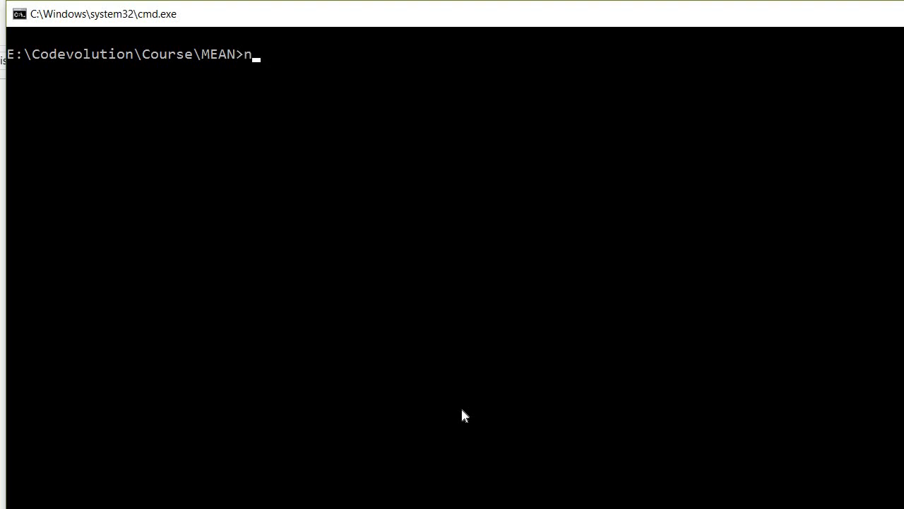
type("g new")
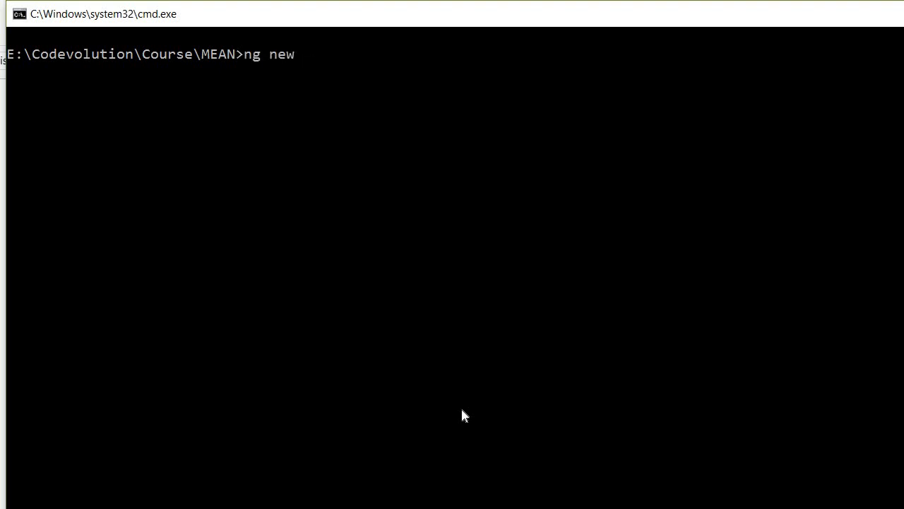
type("ng")
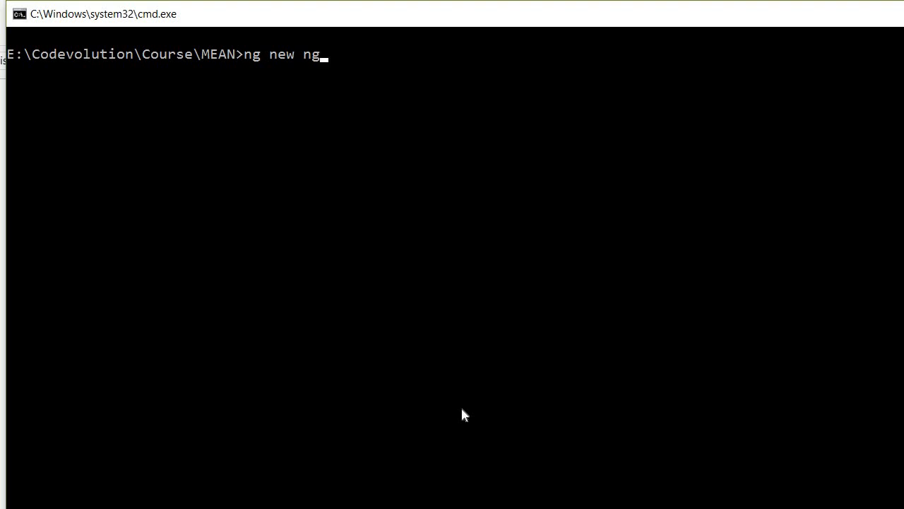
type("App")
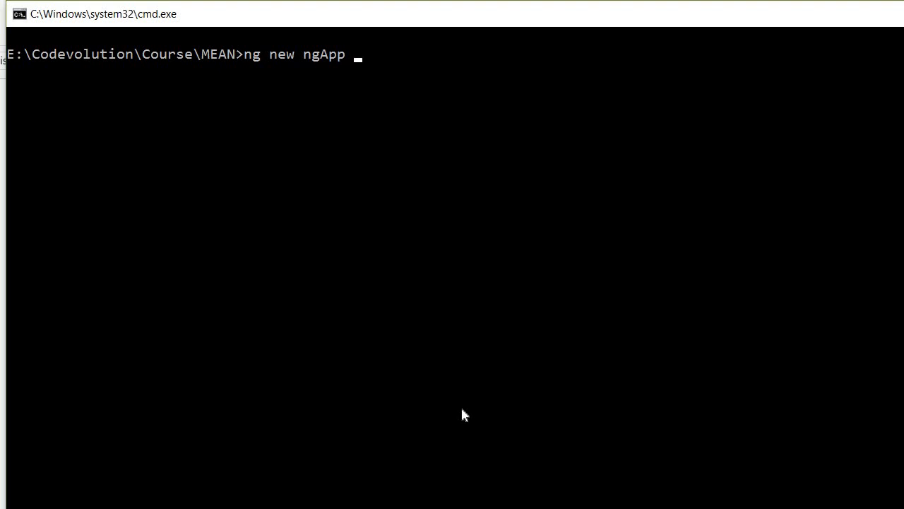
type("--routing")
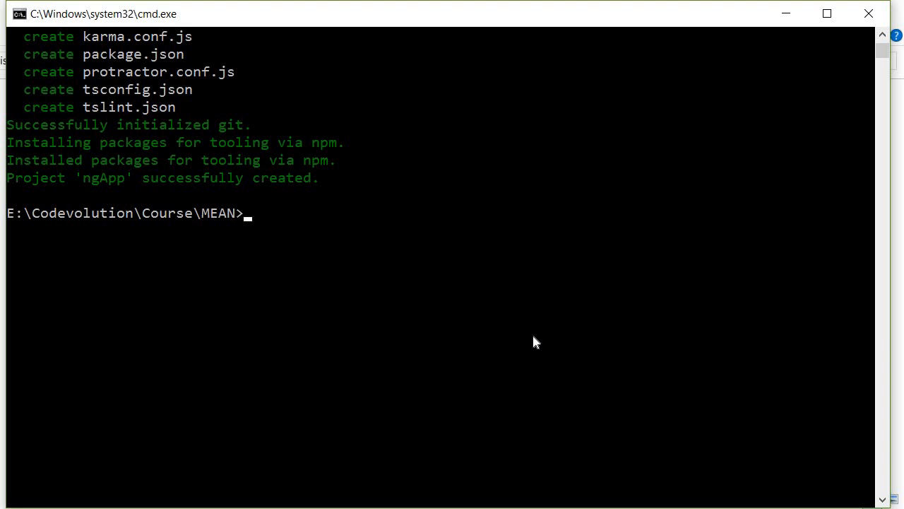
Step: Move into ngApp and run ng serve -o so the browser shows 'app works!' at localhost:4200
type("cd ng")
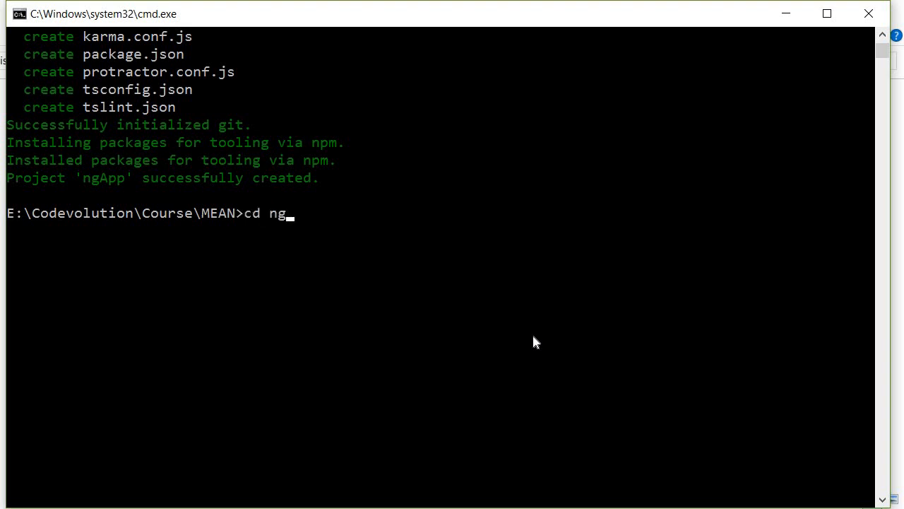
key("Return")
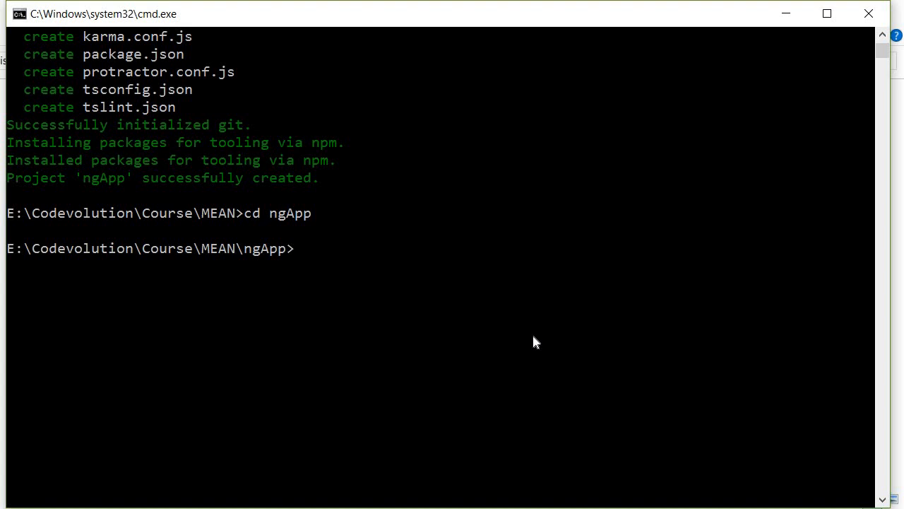
type("ng serv")
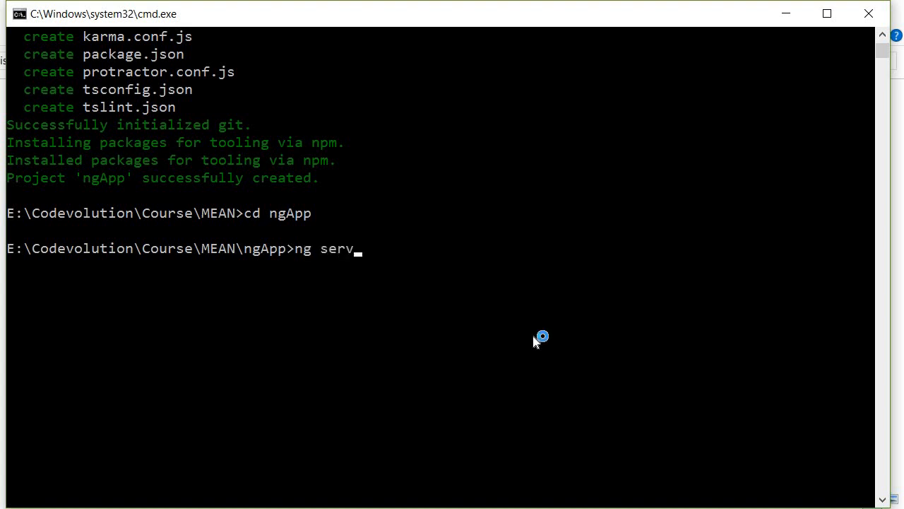
type("e -o")
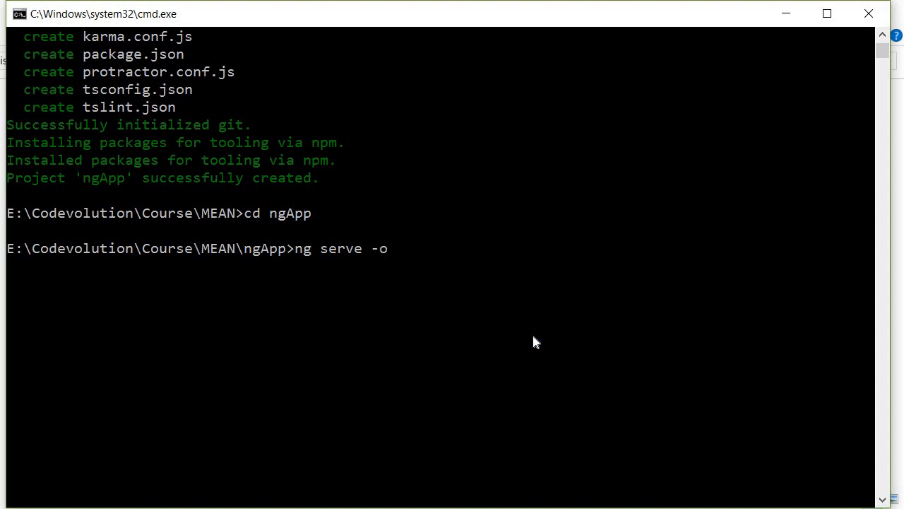
key("Return")
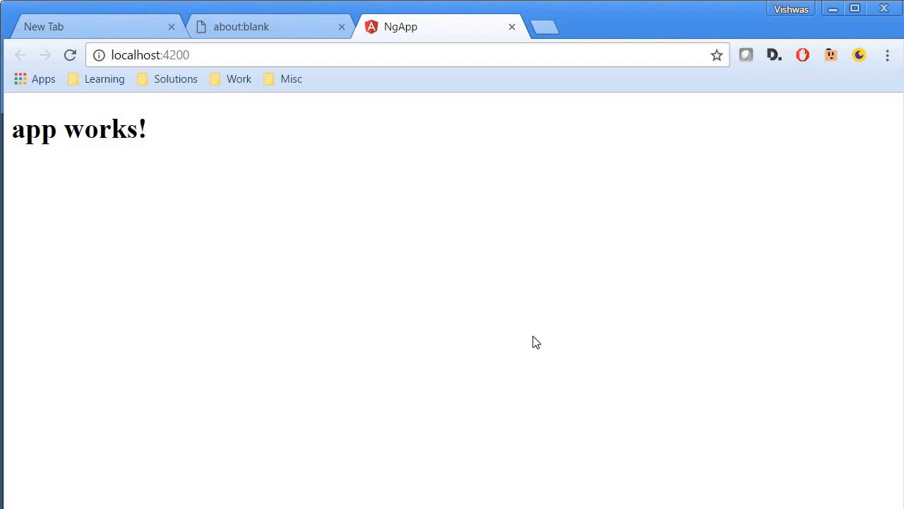
mouse_move(500, 422)
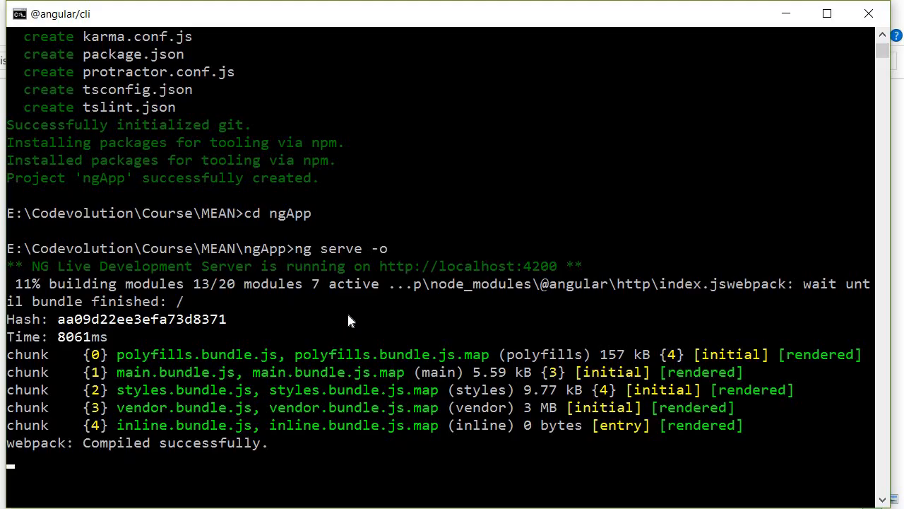
Step: Stop the dev server with Ctrl+C and run ng build to produce the dist folder
key("ctrl+c")
type("n")
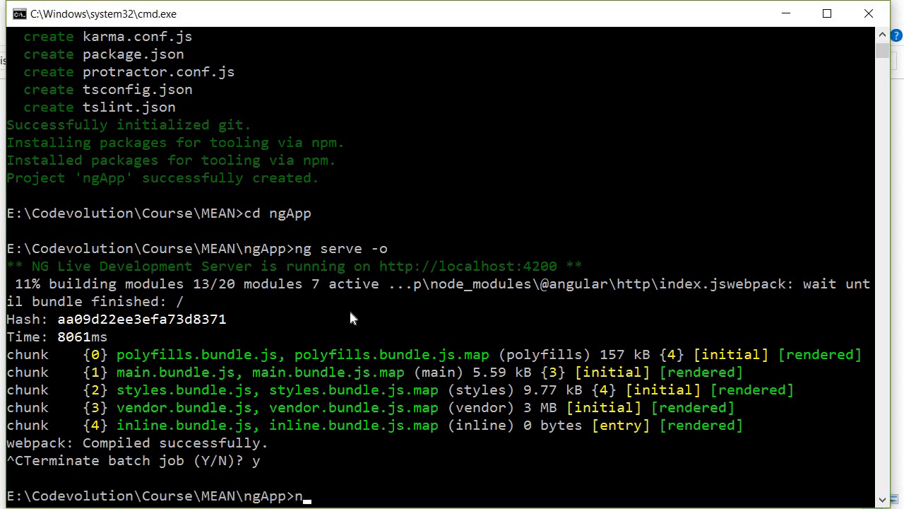
type("g build")
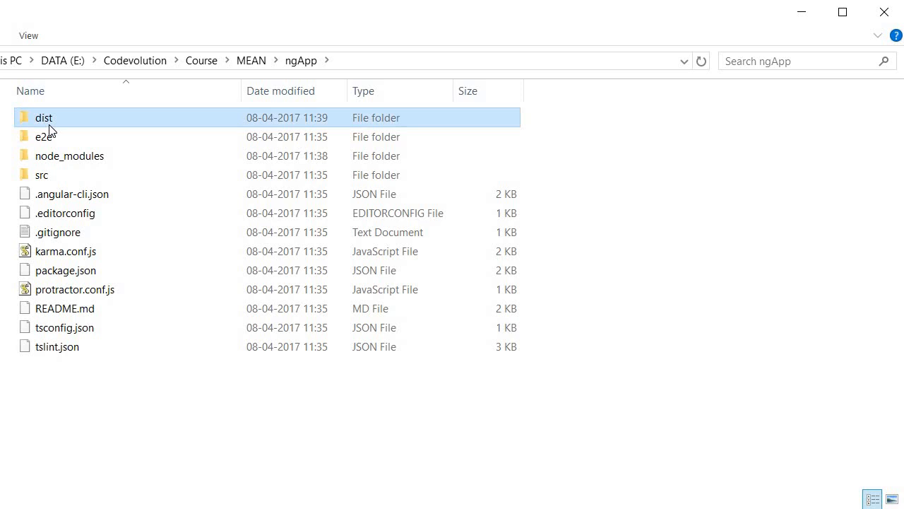
mouse_move(144, 407)
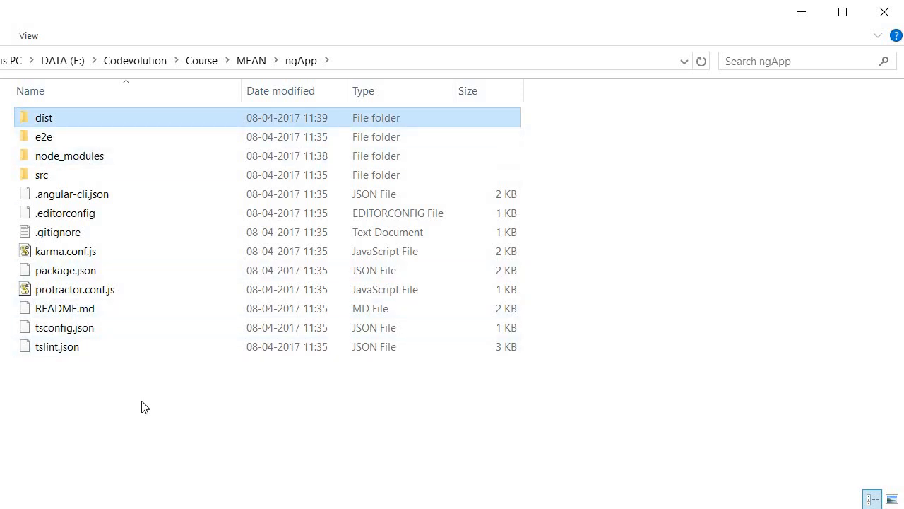